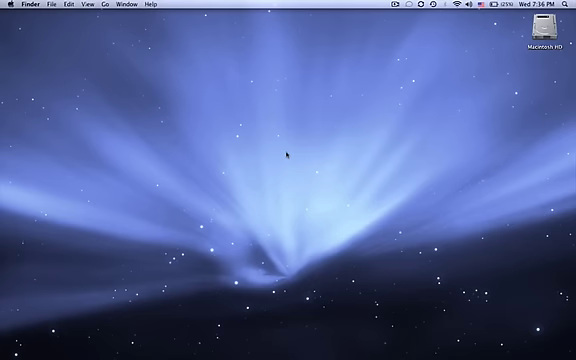
mouse_move(197, 135)
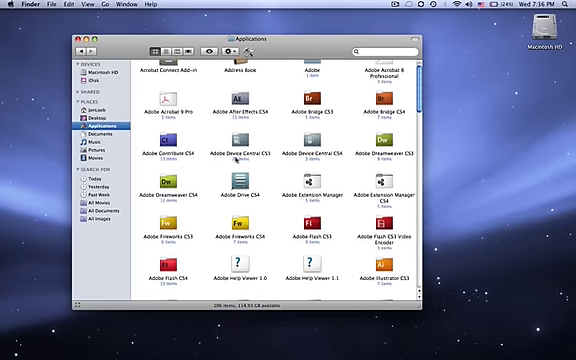
Scroll the Applications folder to locate Firefox among the apps
scroll(down, 3)
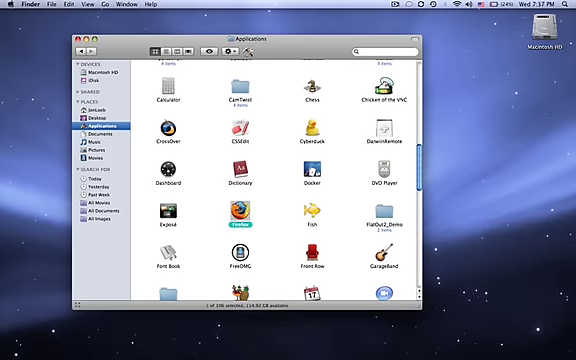
scroll(down, 3)
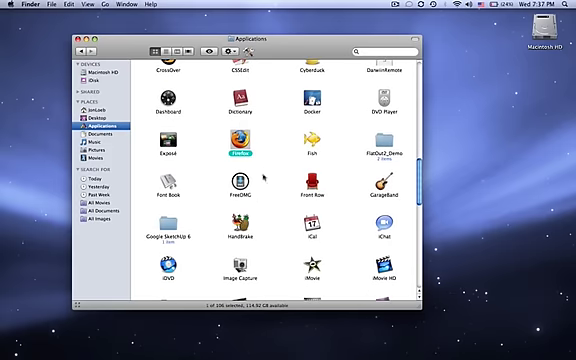
scroll(down, 3)
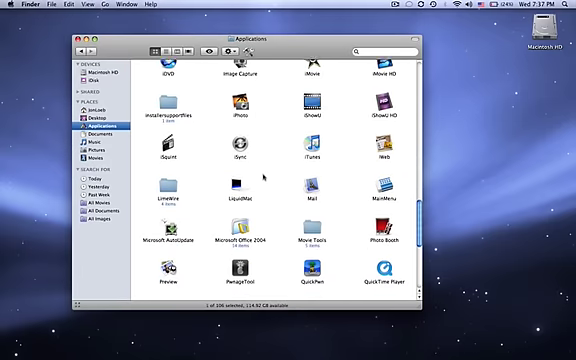
scroll(down, 3)
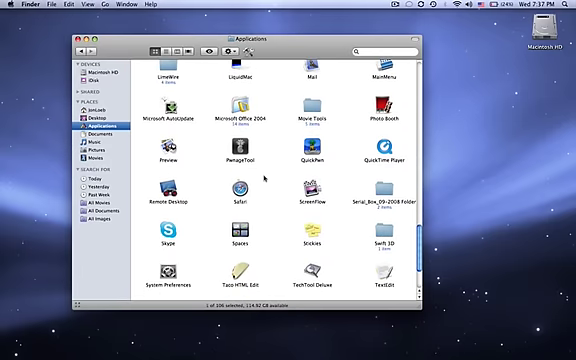
scroll(up, 3)
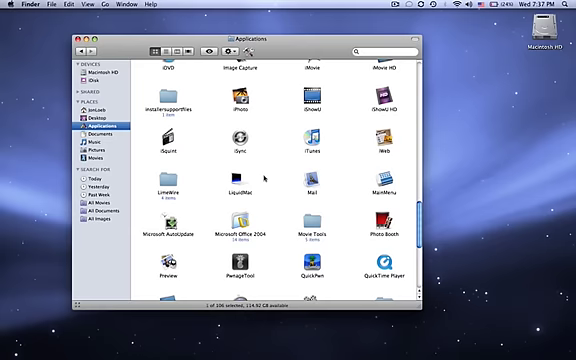
scroll(up, 3)
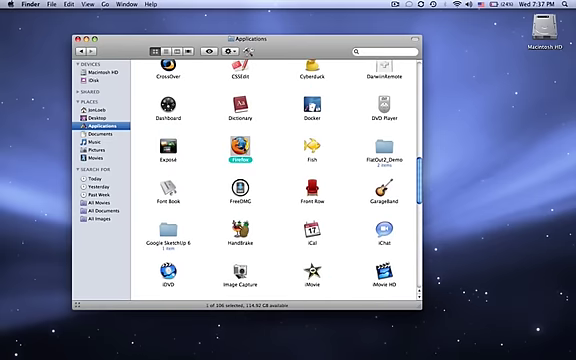
Briefly look inside FlatOut2_Demo, return to Applications and scroll back to Firefox
double_click(389, 145)
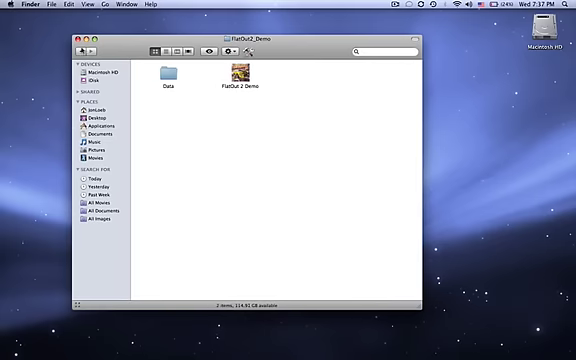
click(97, 125)
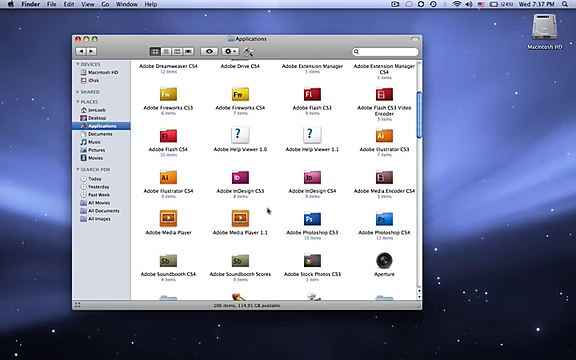
scroll(down, 3)
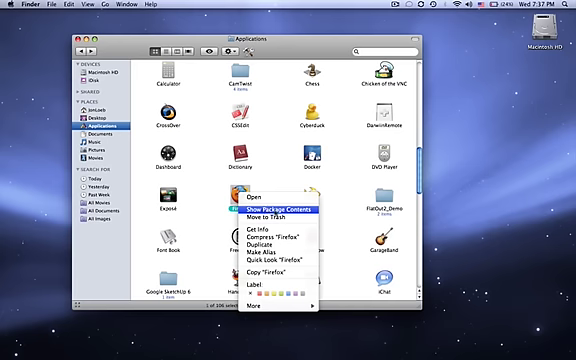
Show the package contents of the Firefox app in a new window
click(267, 208)
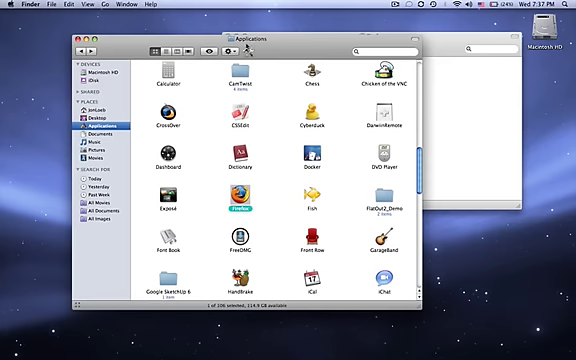
double_click(233, 209)
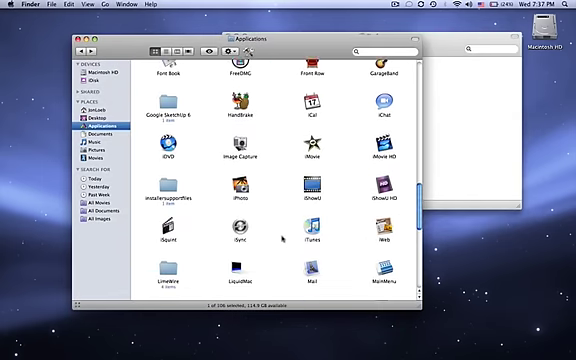
Locate Taco HTML Edit in Applications and bring up its file actions
scroll(down, 3)
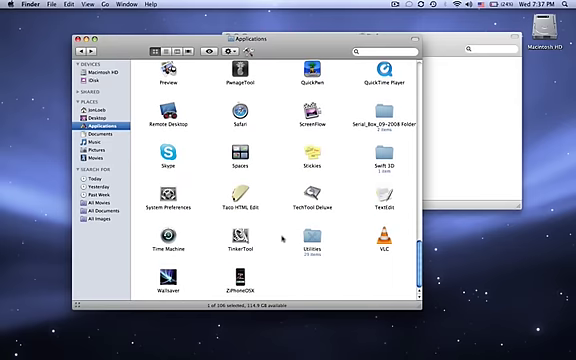
scroll(up, 3)
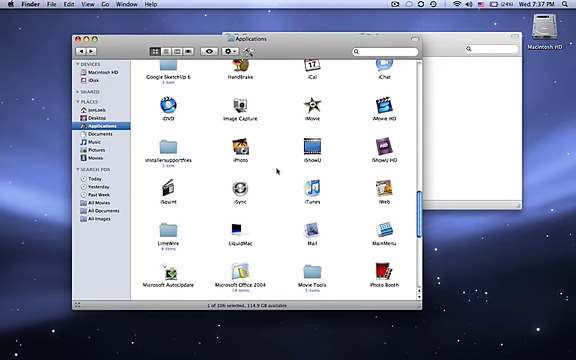
scroll(down, 3)
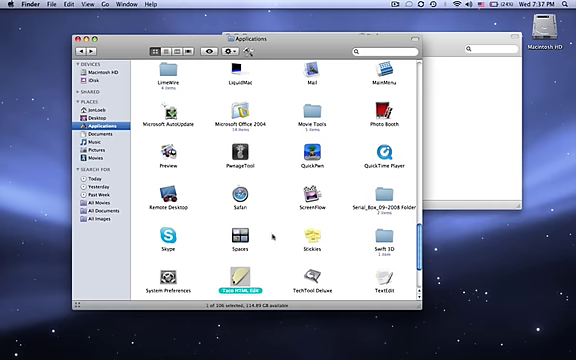
right_click(235, 283)
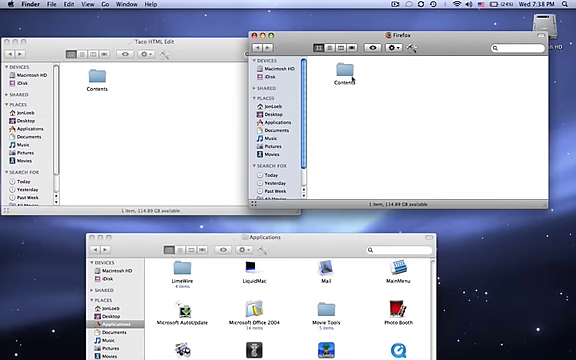
Navigate into Taco HTML Edit's Contents and Resources folders
double_click(348, 75)
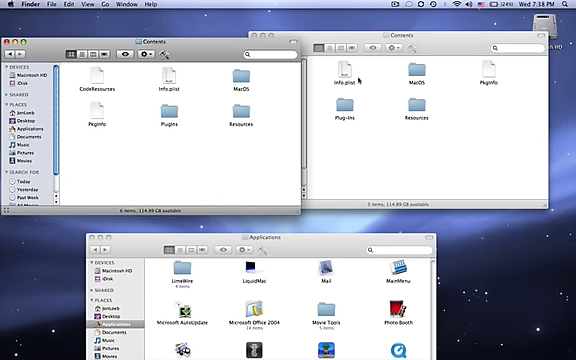
mouse_move(490, 87)
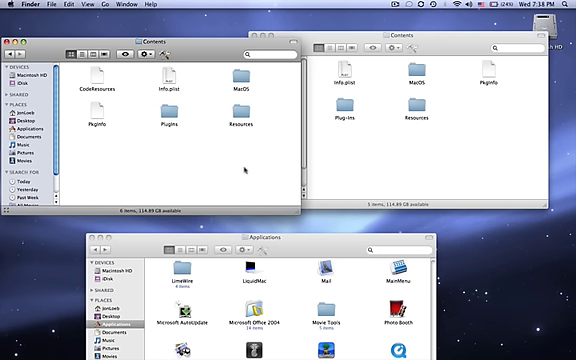
mouse_move(400, 92)
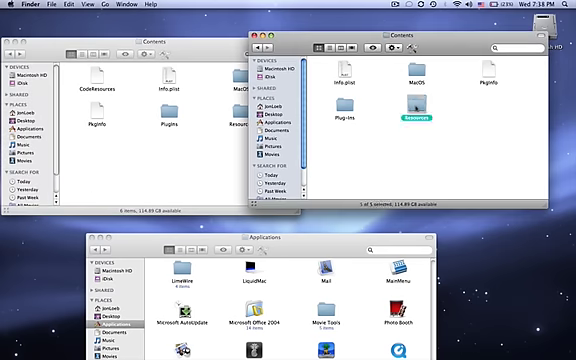
double_click(414, 105)
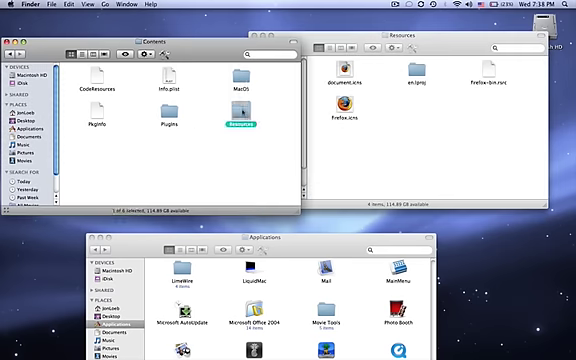
double_click(250, 115)
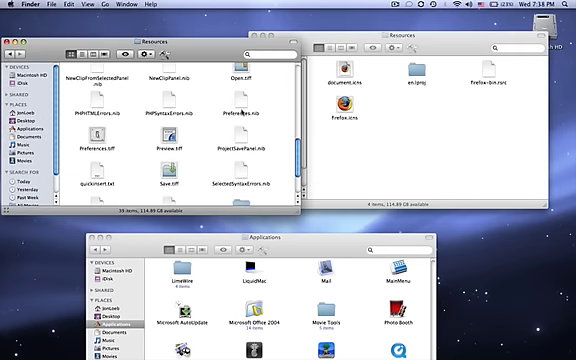
Scroll through the nib and tiff files and select tacohtmleditIcon.icns
scroll(up, 3)
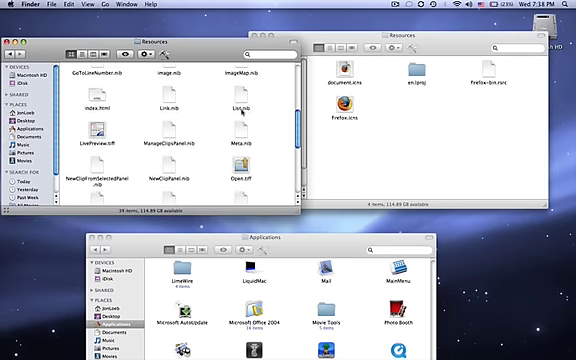
scroll(down, 3)
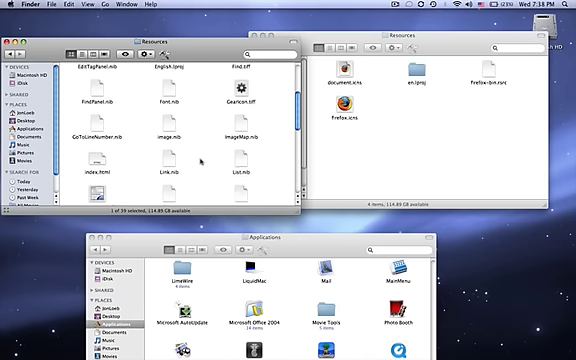
scroll(down, 3)
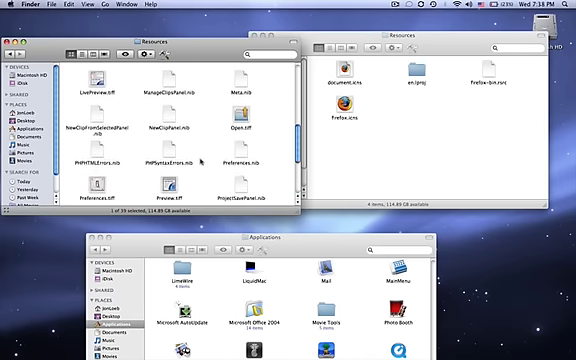
scroll(down, 3)
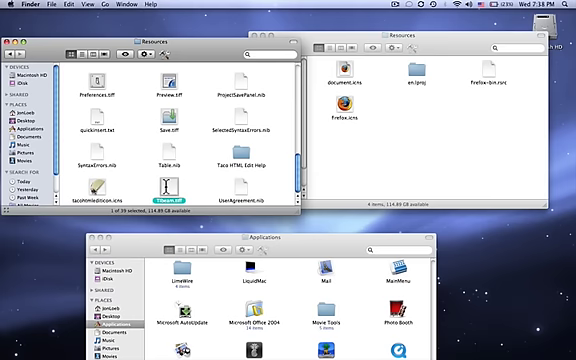
click(92, 194)
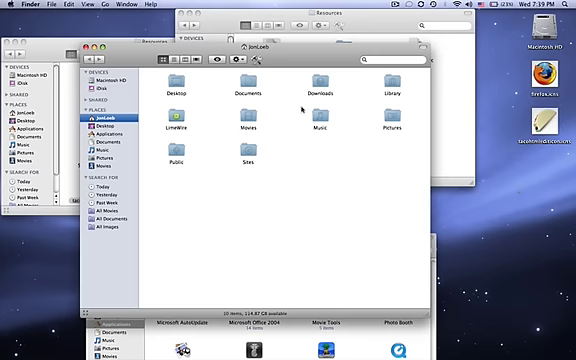
mouse_move(303, 107)
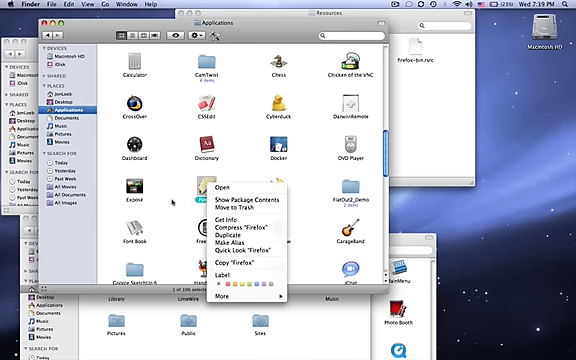
Show the package contents of Firefox again to inspect its icon
click(213, 194)
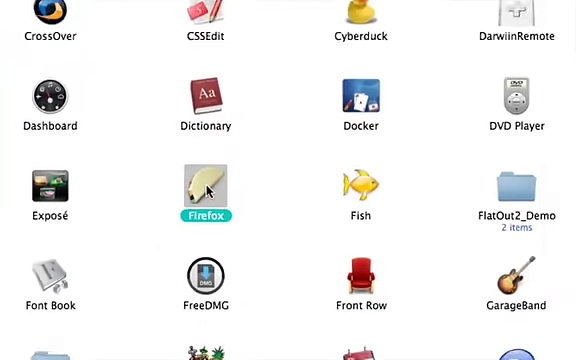
right_click(204, 188)
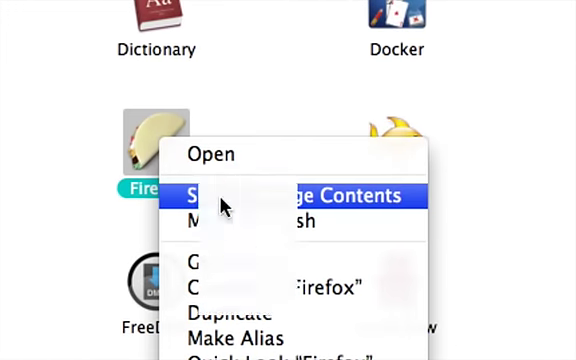
click(300, 195)
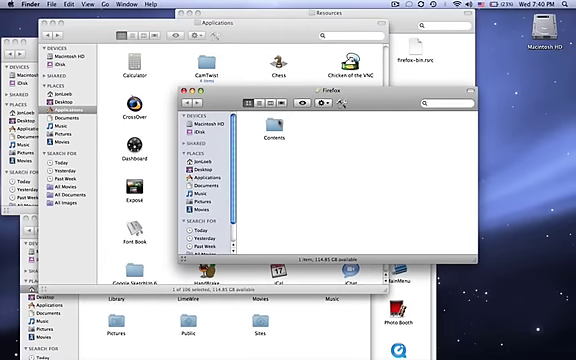
Go into Contents and Resources to confirm firefox.icns now shows the taco artwork
double_click(266, 138)
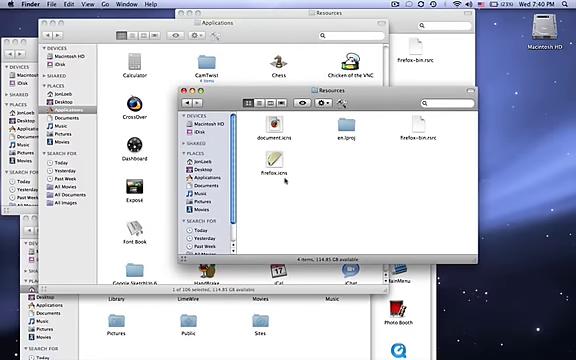
click(279, 163)
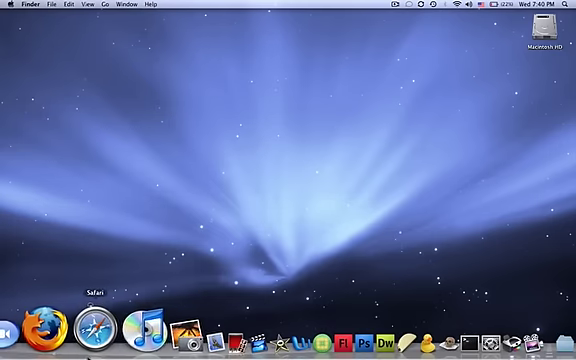
Launch Firefox, run a Google search for 'lollipop mac', then quit the browser
click(41, 320)
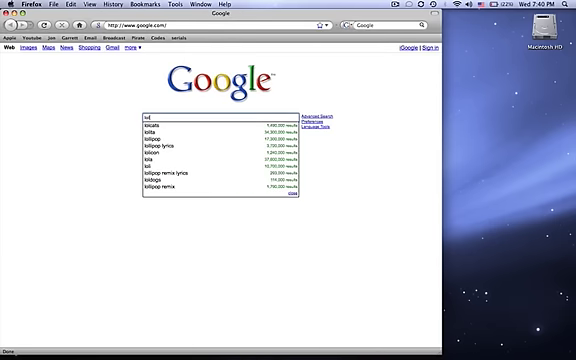
text(lollipop mac)
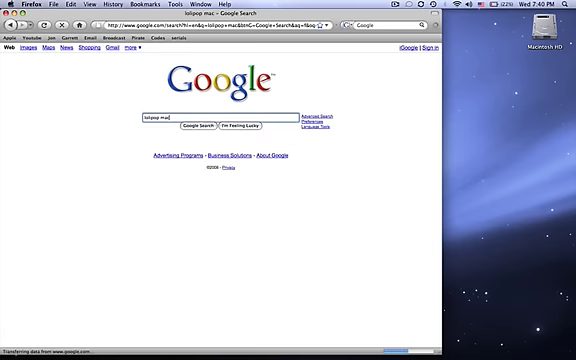
click(204, 125)
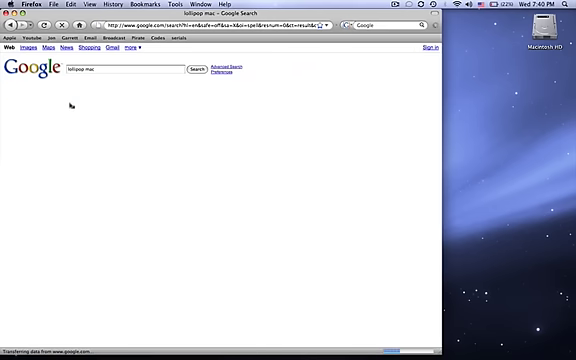
click(193, 69)
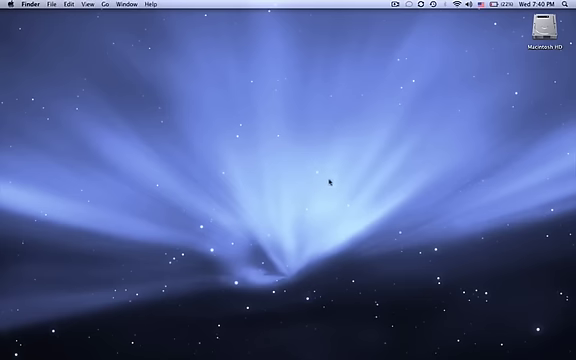
mouse_move(366, 153)
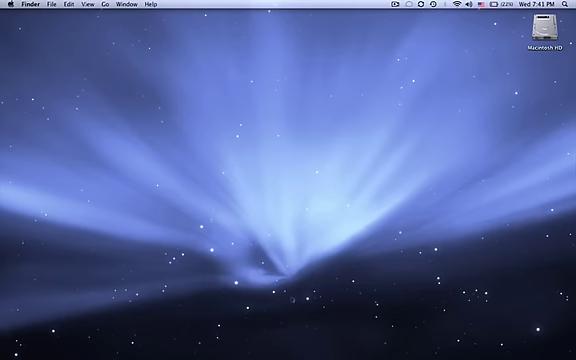
mouse_move(500, 123)
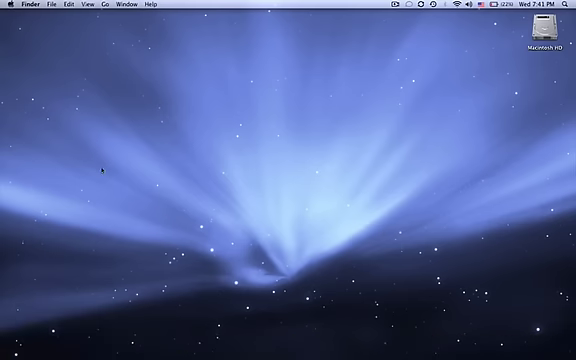
mouse_move(377, 103)
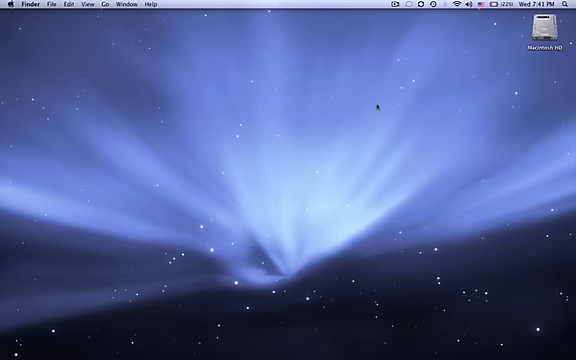